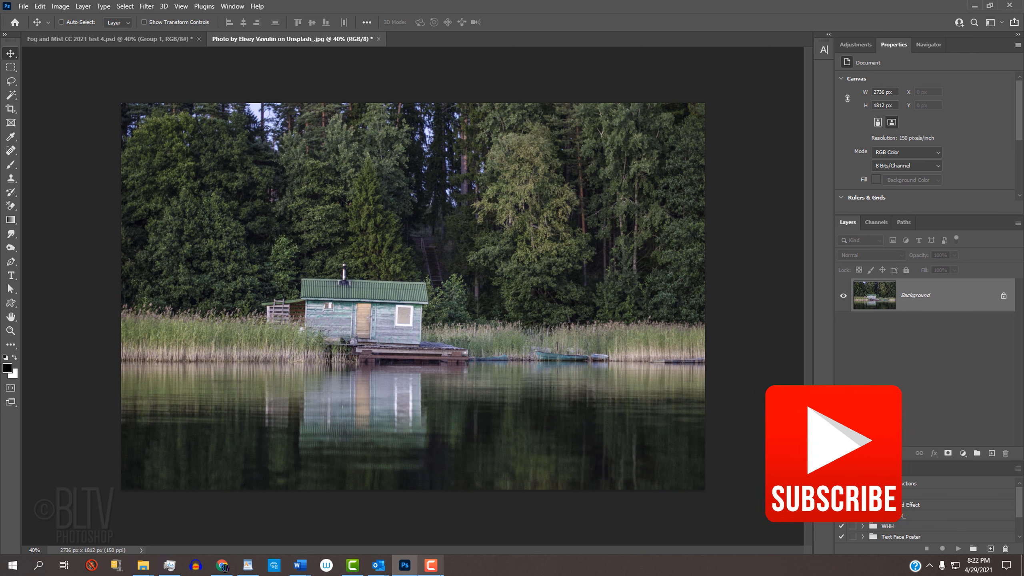
# - Convert the lakeside photo layer to a smart object and duplicate it as a copy above
pyautogui.click(876, 468)
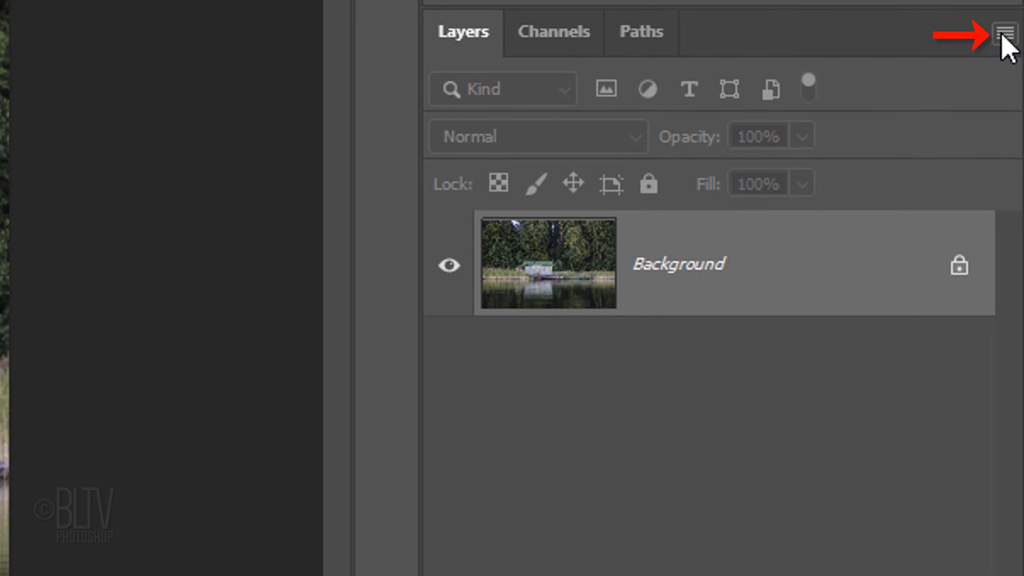
pyautogui.click(1008, 33)
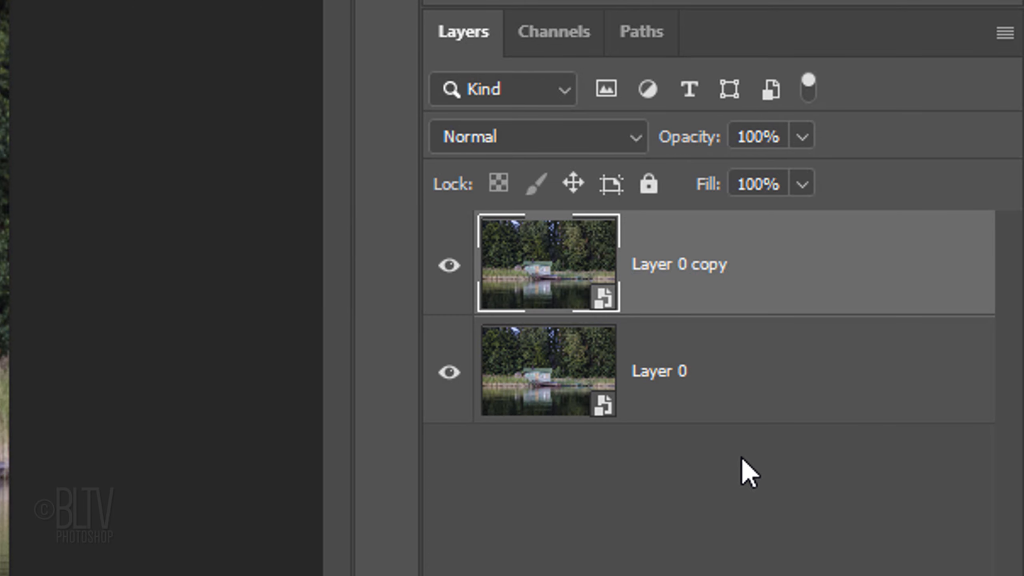
# - Apply a Camera Raw filter with Contrast -100, Highlights +10, Shadows +20 and Grain 70
pyautogui.click(460, 19)
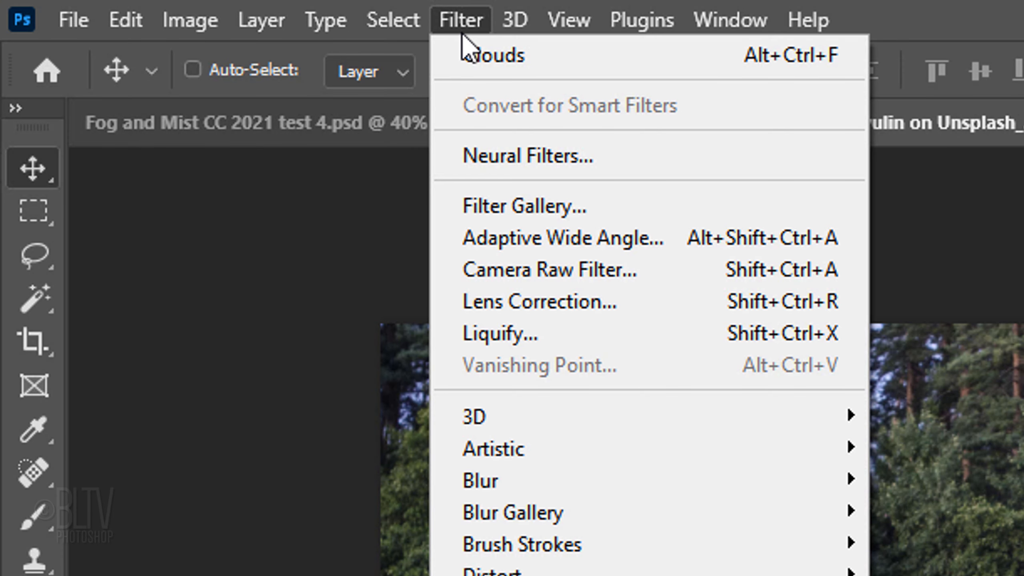
pyautogui.moveTo(549, 268)
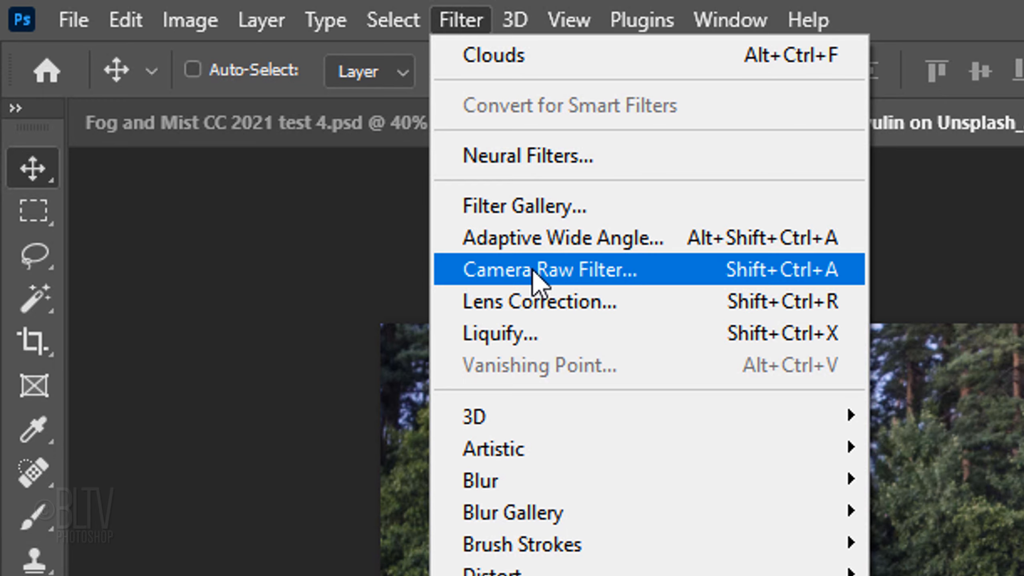
pyautogui.click(547, 268)
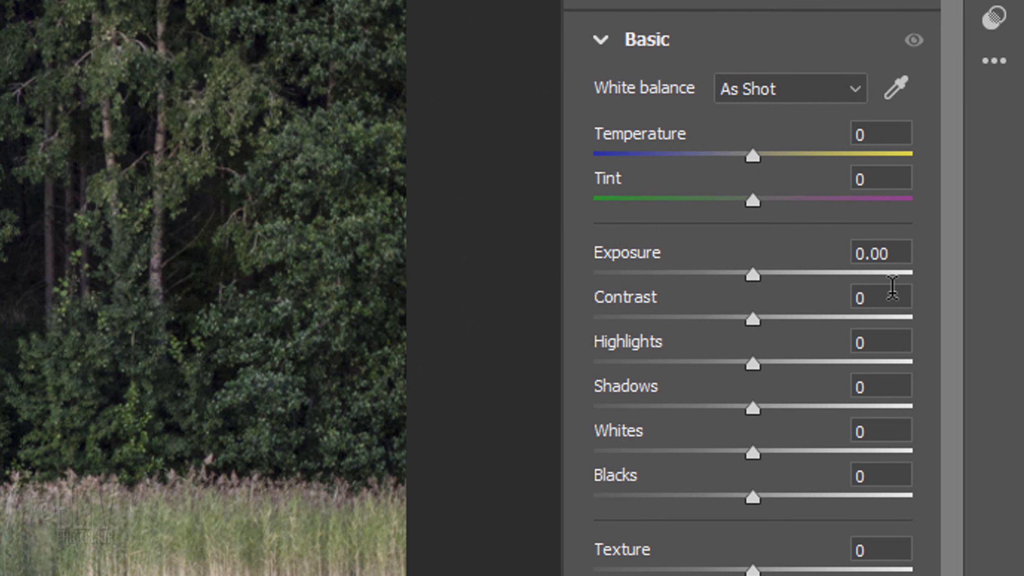
pyautogui.moveTo(752, 319); pyautogui.dragTo(593, 319)
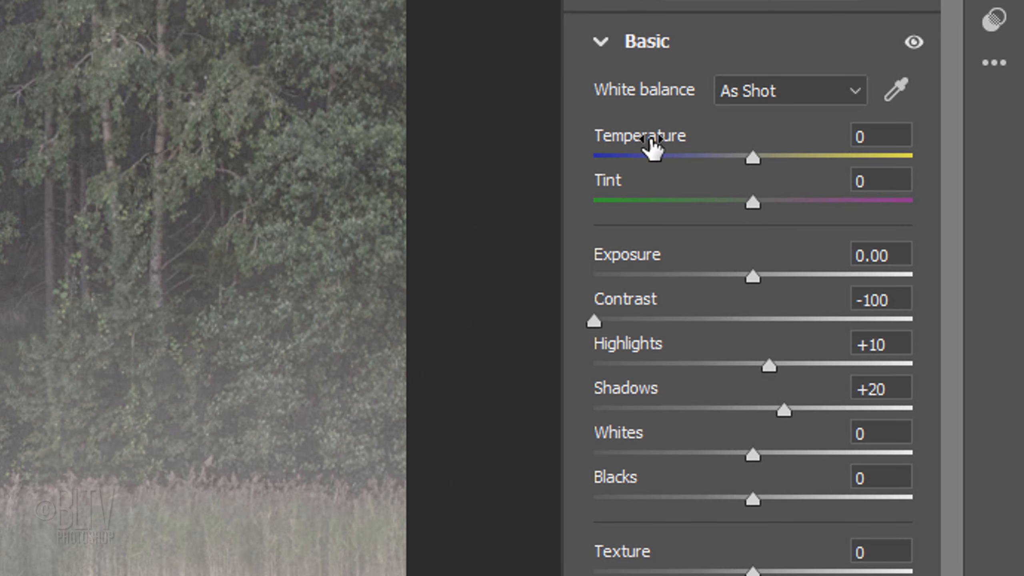
pyautogui.click(601, 41)
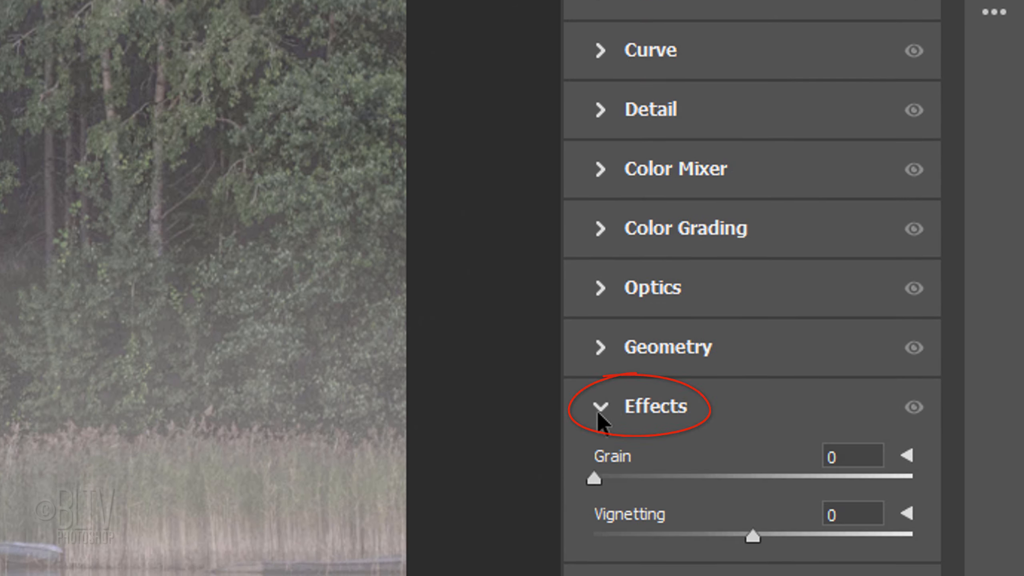
pyautogui.moveTo(592, 477); pyautogui.dragTo(815, 478)
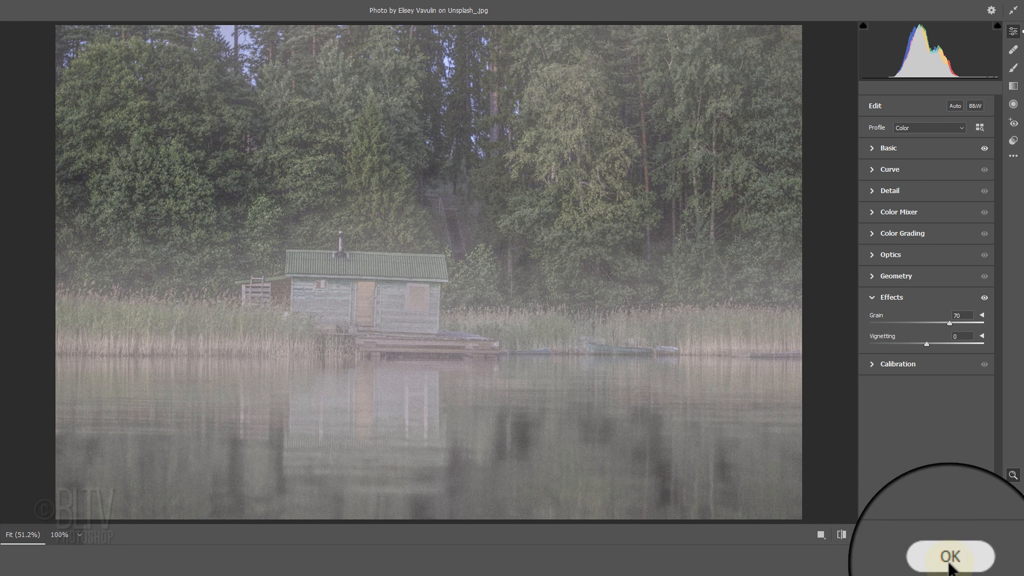
pyautogui.click(947, 557)
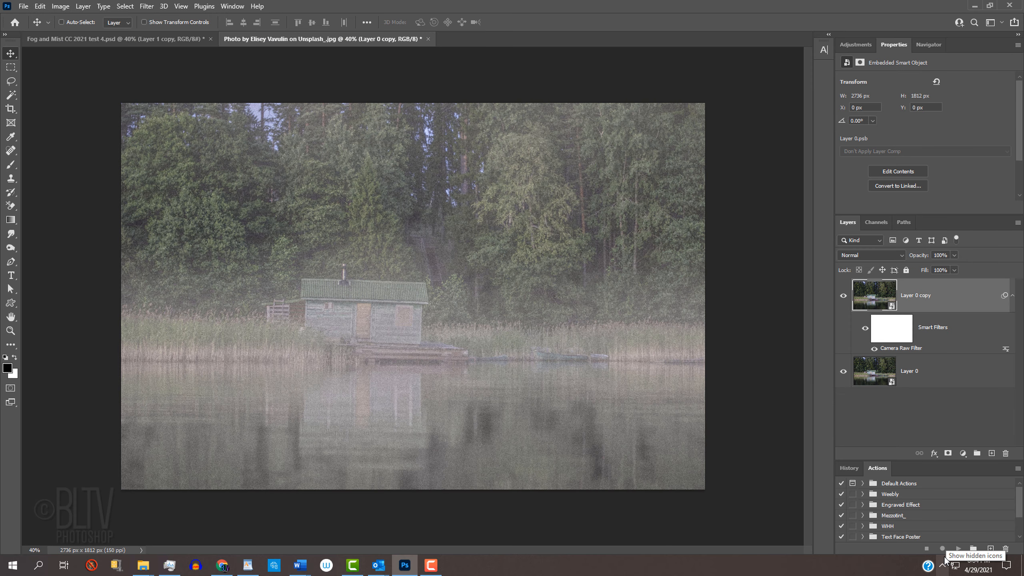
# - Apply a second Camera Raw filter with Clarity -20 and Dehaze -60 for denser fog
pyautogui.click(146, 5)
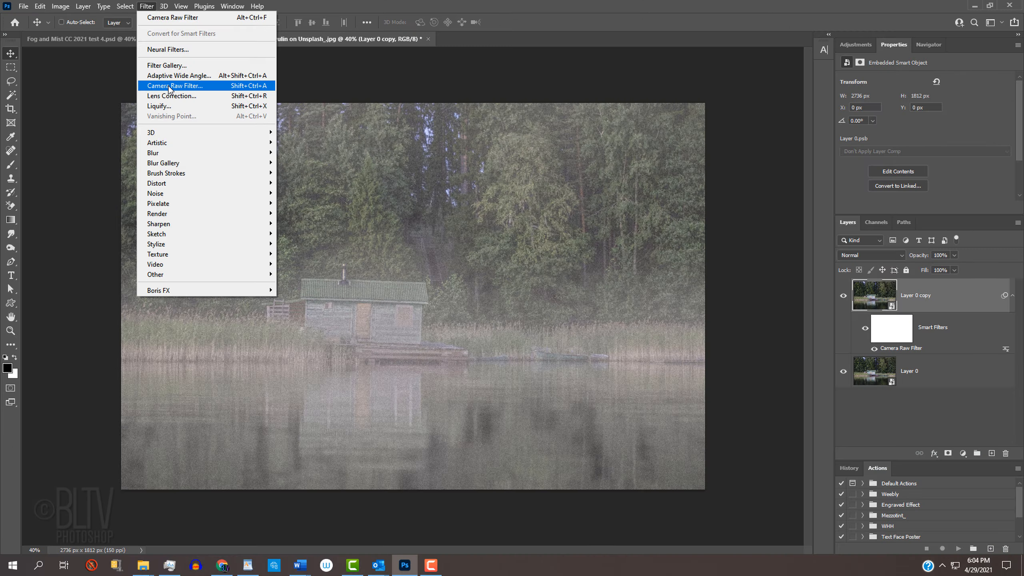
pyautogui.click(175, 85)
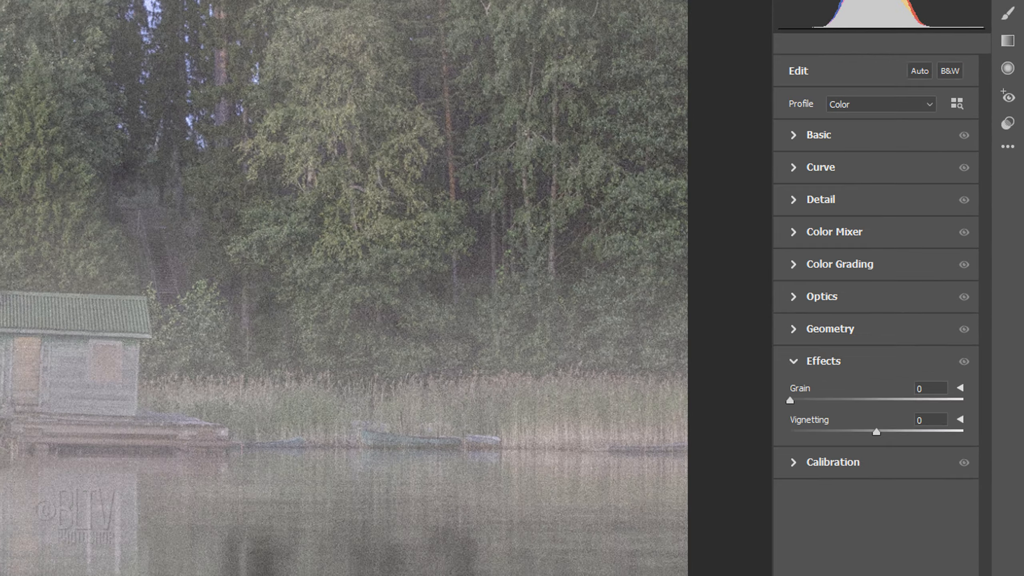
pyautogui.click(817, 135)
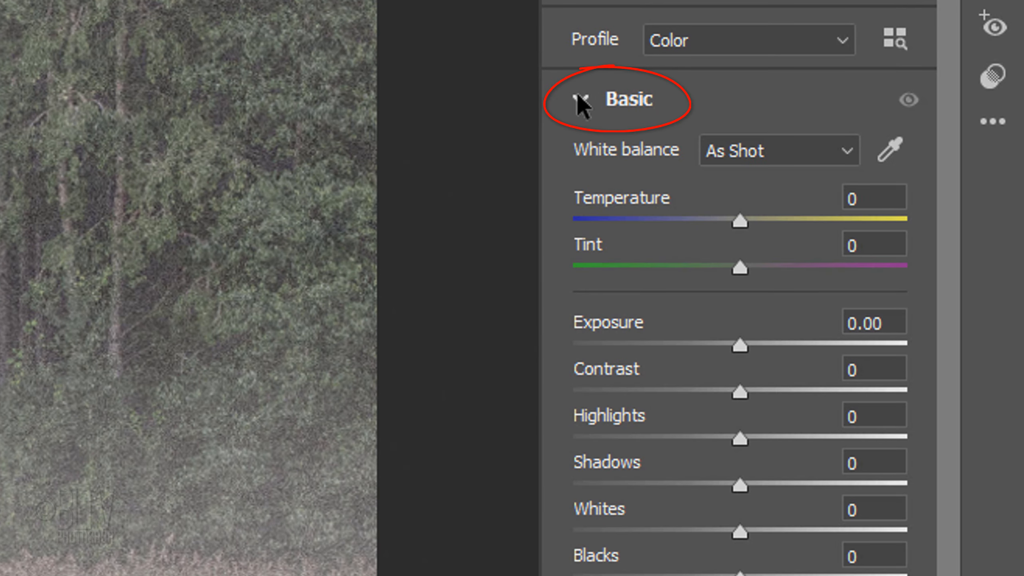
pyautogui.scroll(-3)
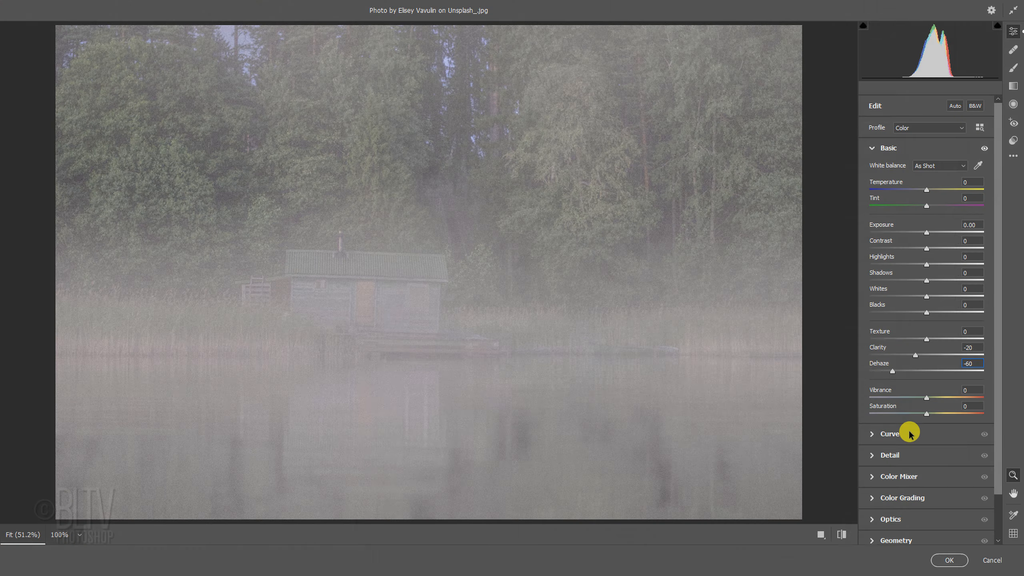
pyautogui.click(949, 560)
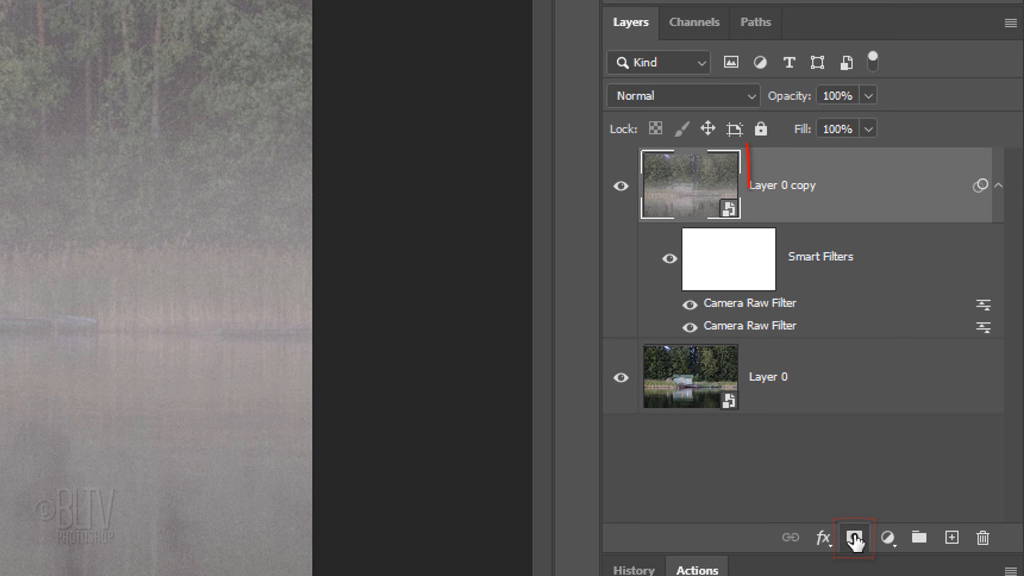
# - Add a layer mask filled with a vertical black-to-white gradient fading the fog toward the bottom
pyautogui.click(854, 538)
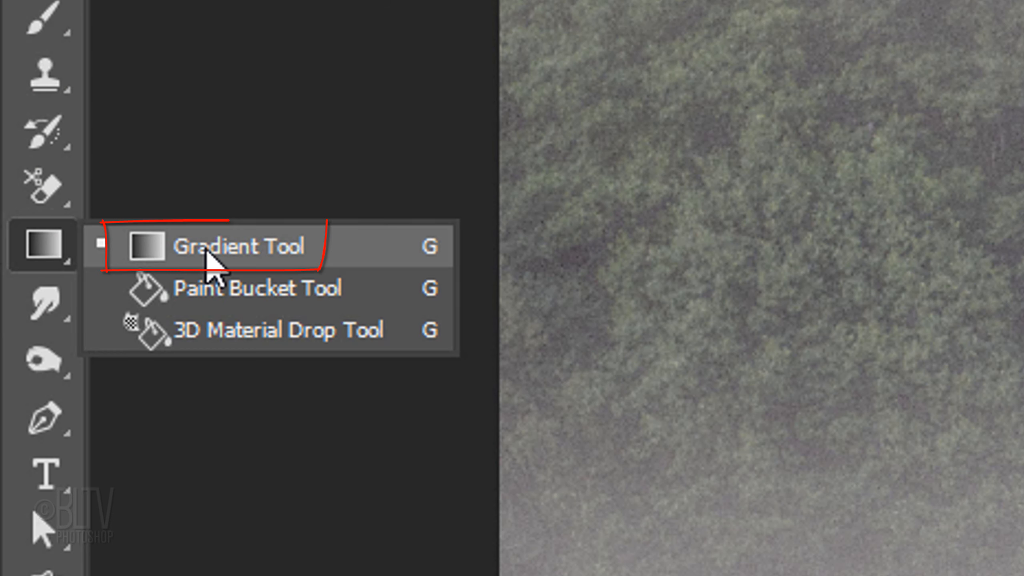
pyautogui.click(240, 247)
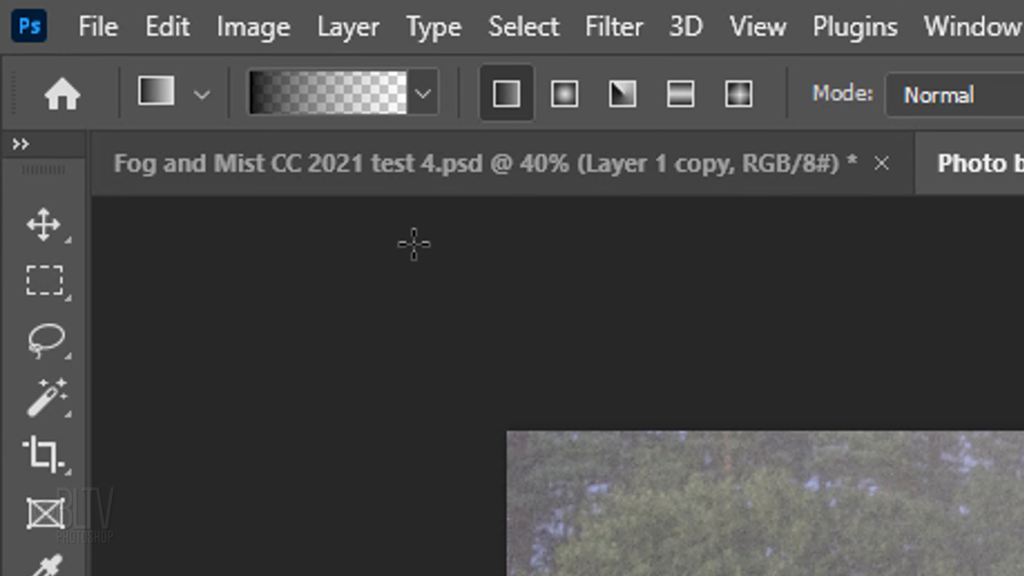
pyautogui.click(425, 91)
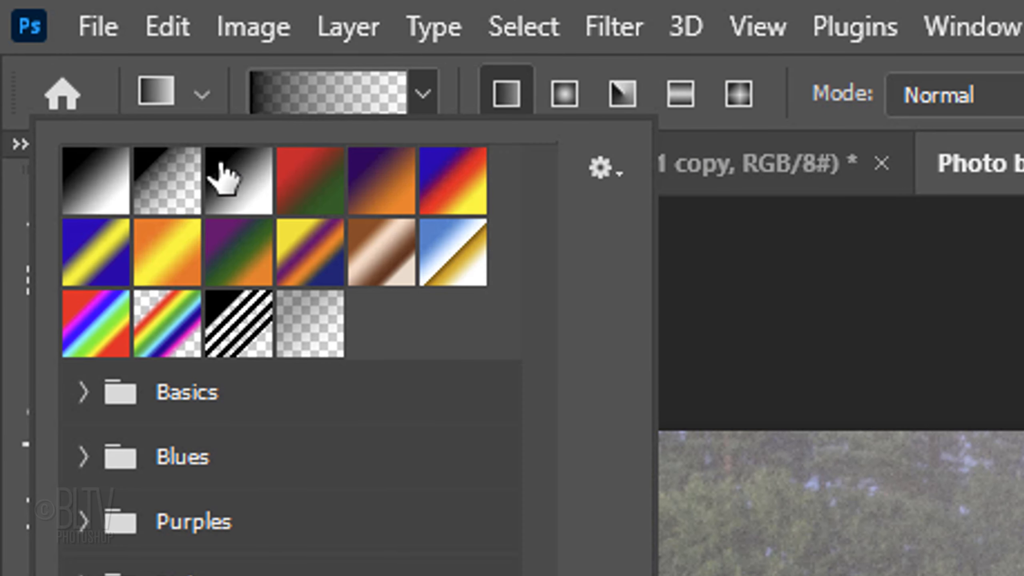
pyautogui.click(167, 181)
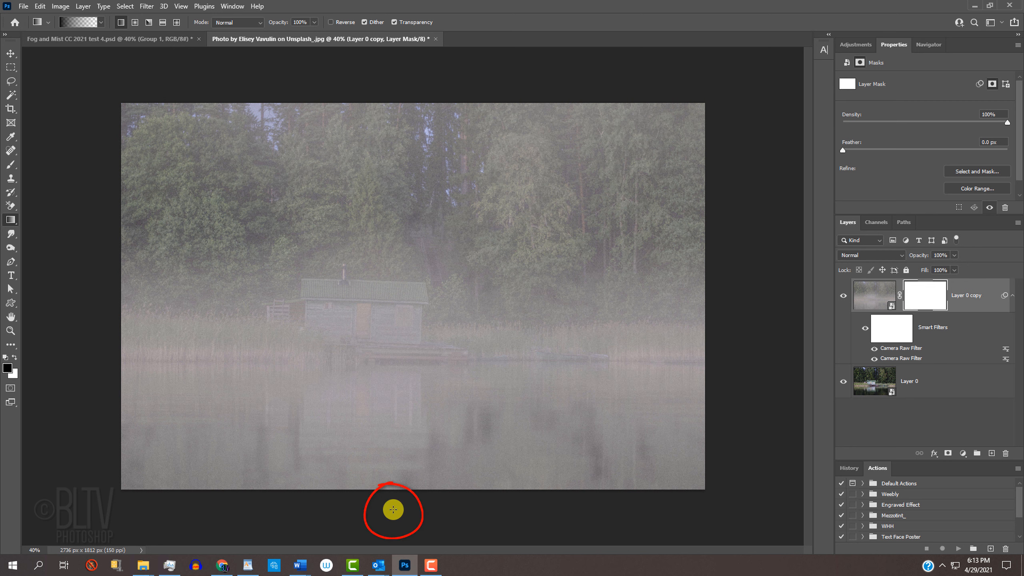
pyautogui.press('shift')
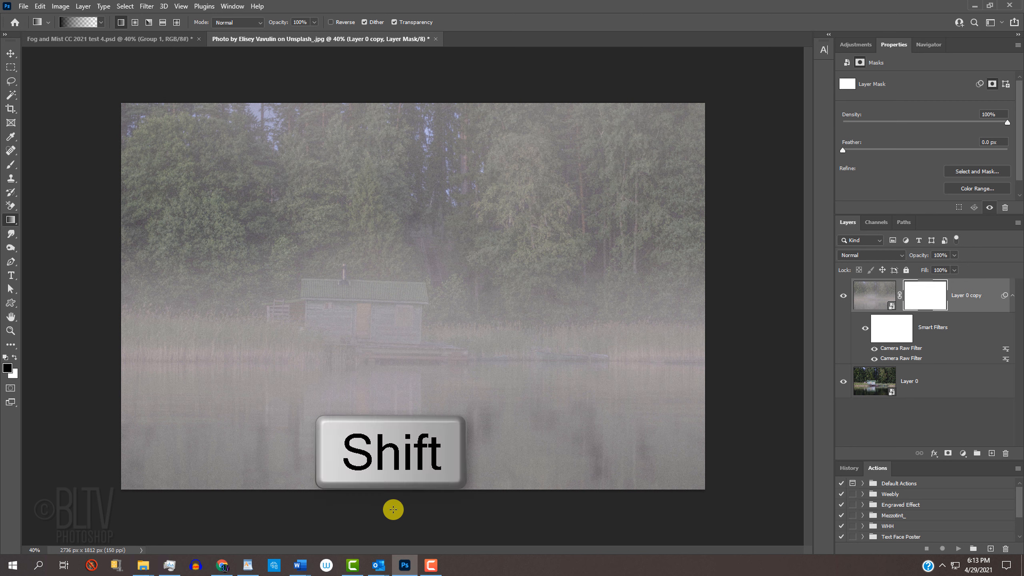
pyautogui.moveTo(393, 510); pyautogui.dragTo(408, 358)
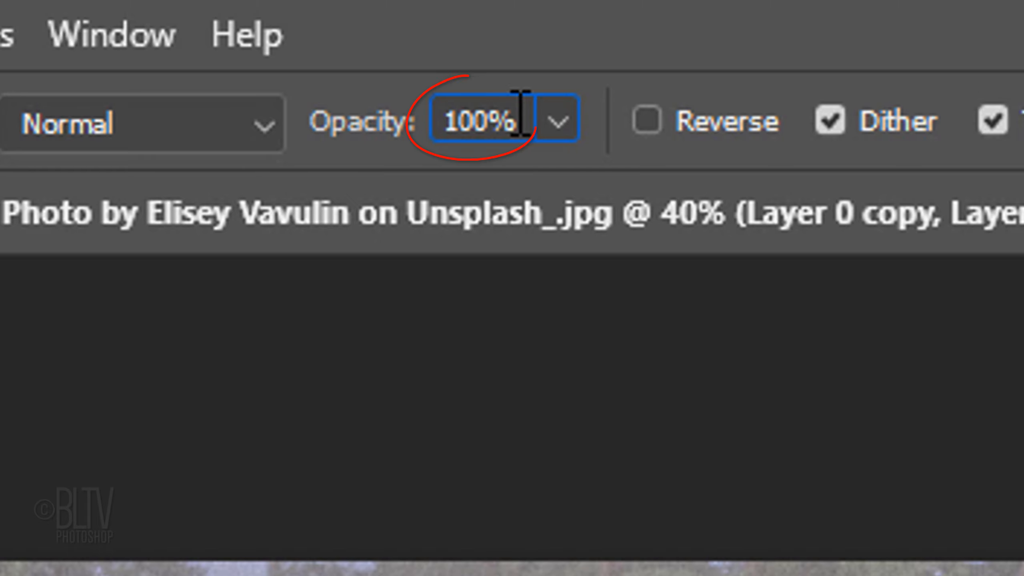
pyautogui.write('4')
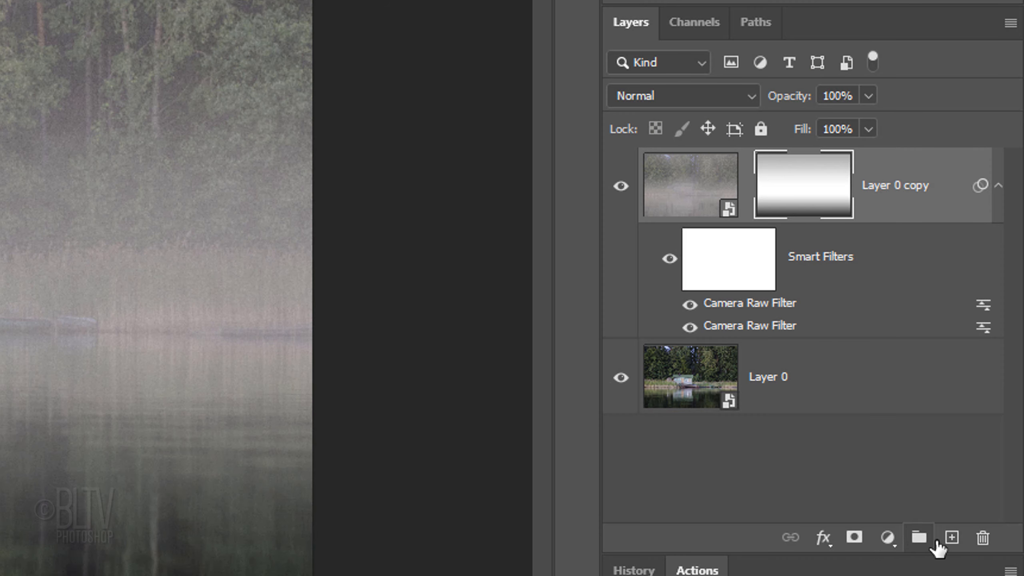
# - Render clouds onto a new layer and convert it to a smart object
pyautogui.click(951, 538)
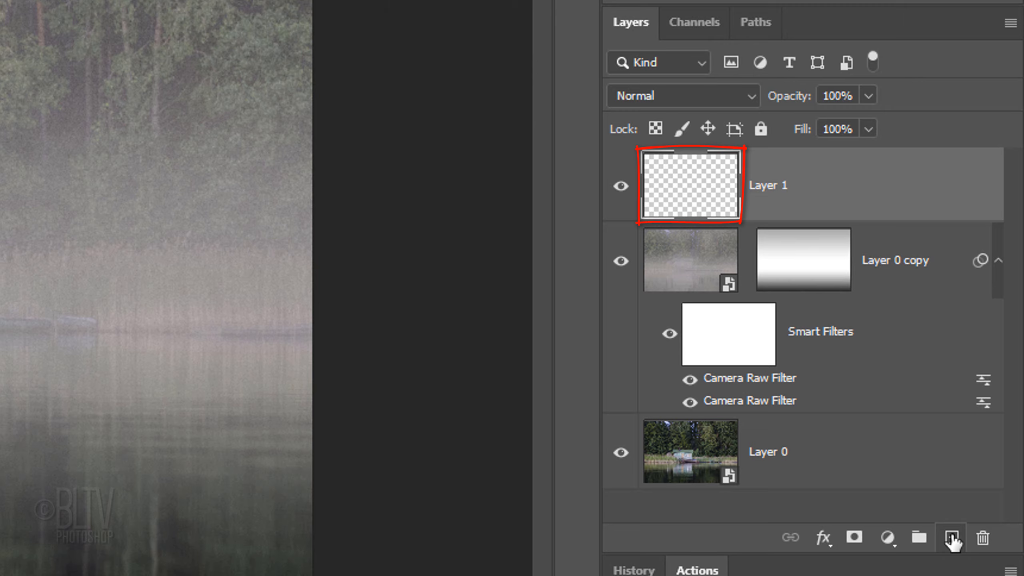
pyautogui.click(265, 12)
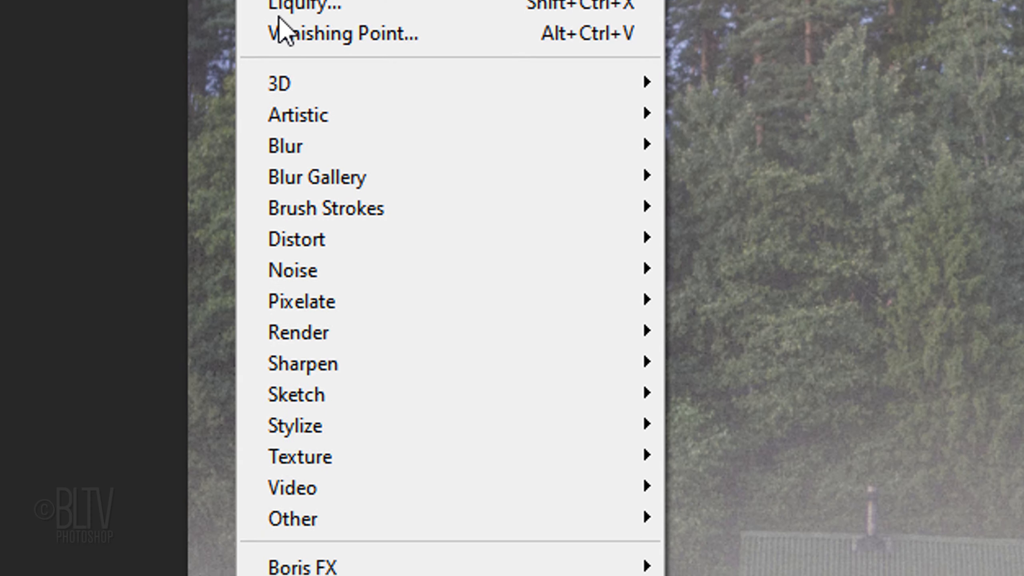
pyautogui.moveTo(298, 289)
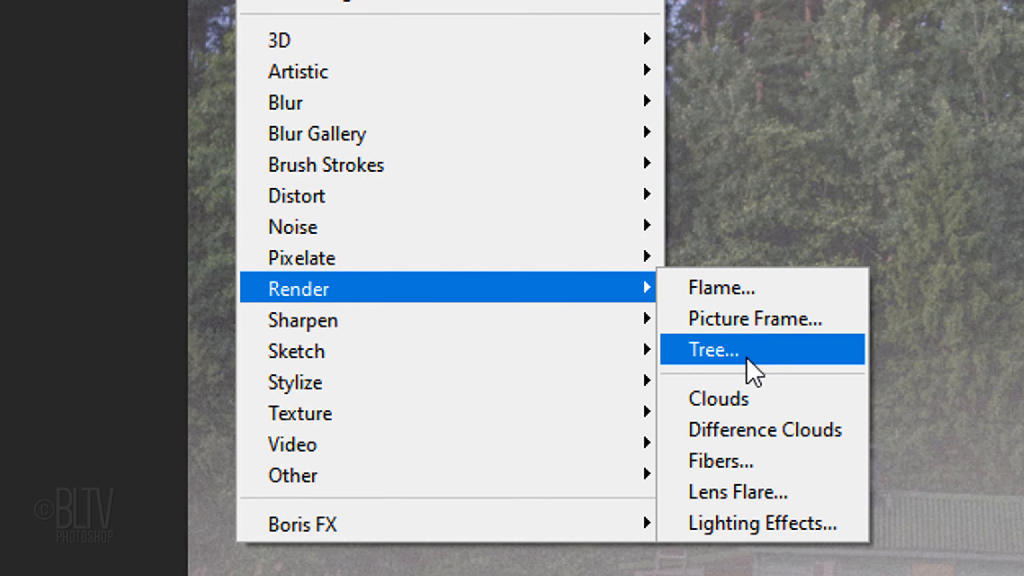
pyautogui.click(718, 399)
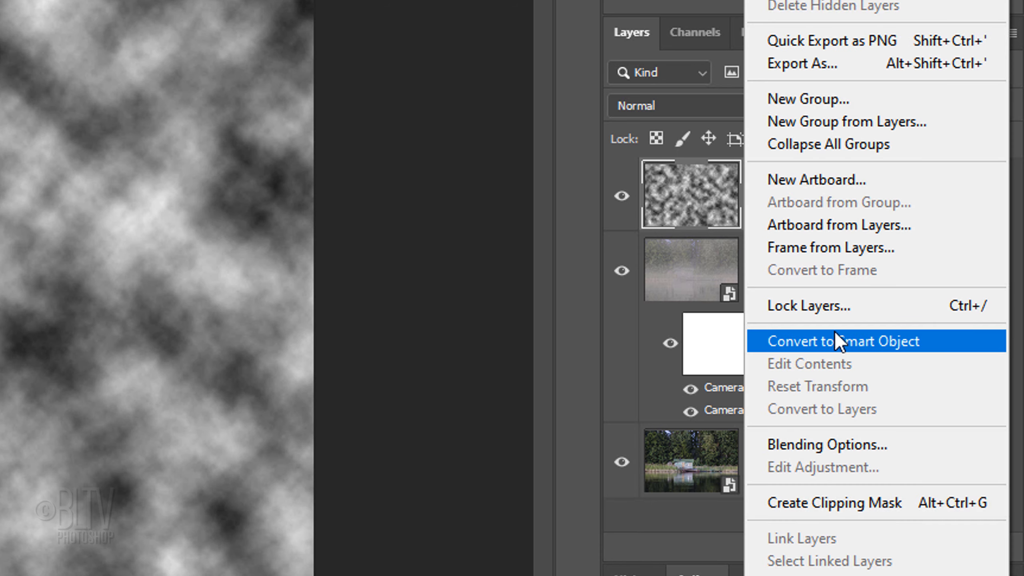
pyautogui.click(845, 340)
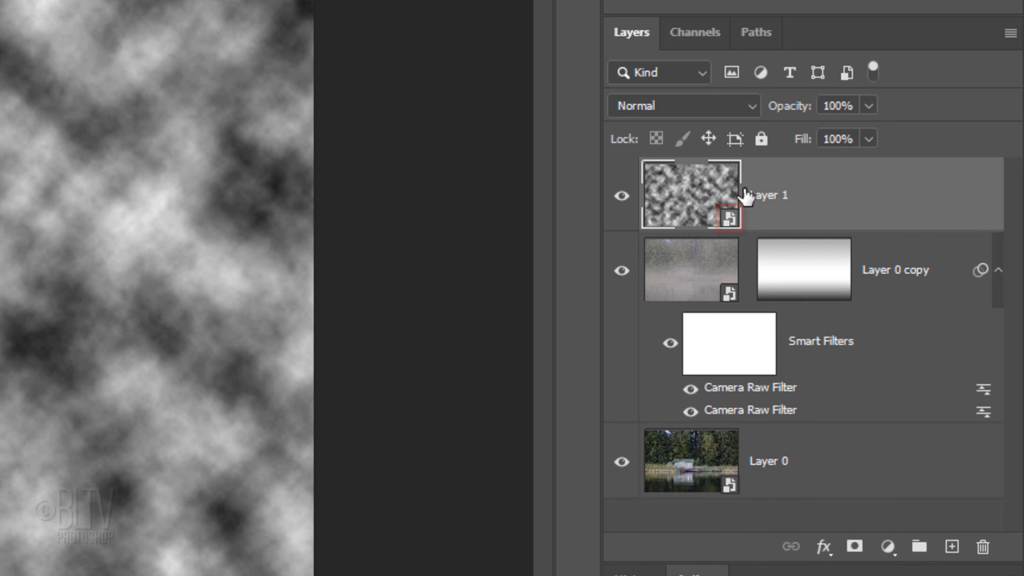
# - Set the cloud layer to Screen blend mode at 20% opacity
pyautogui.click(679, 105)
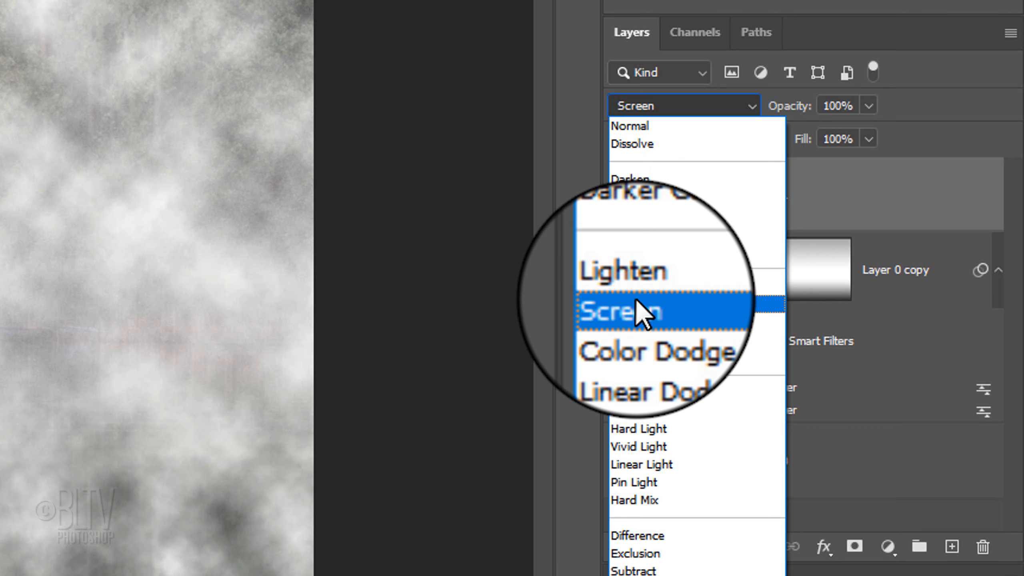
pyautogui.click(621, 308)
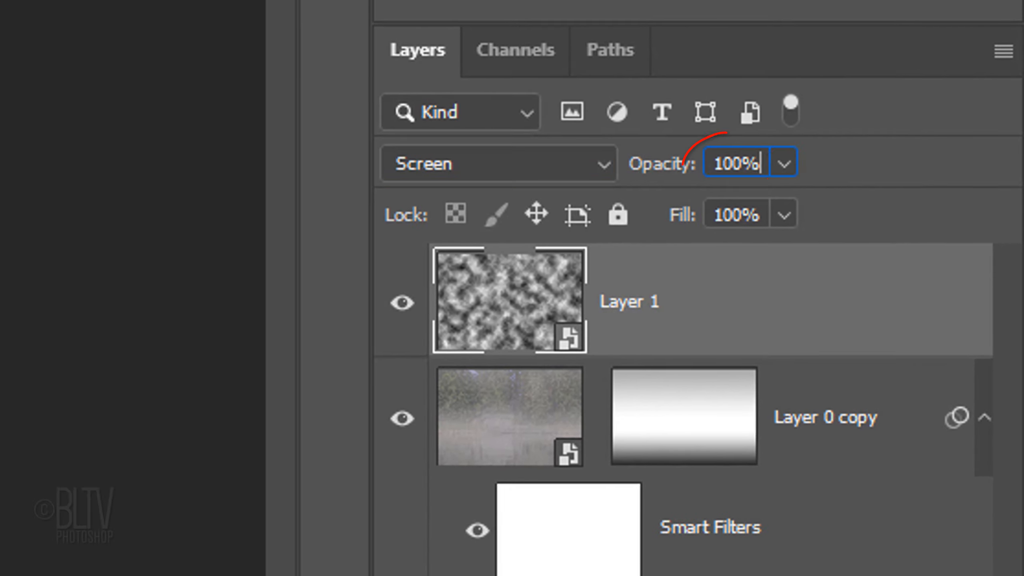
pyautogui.write('20')
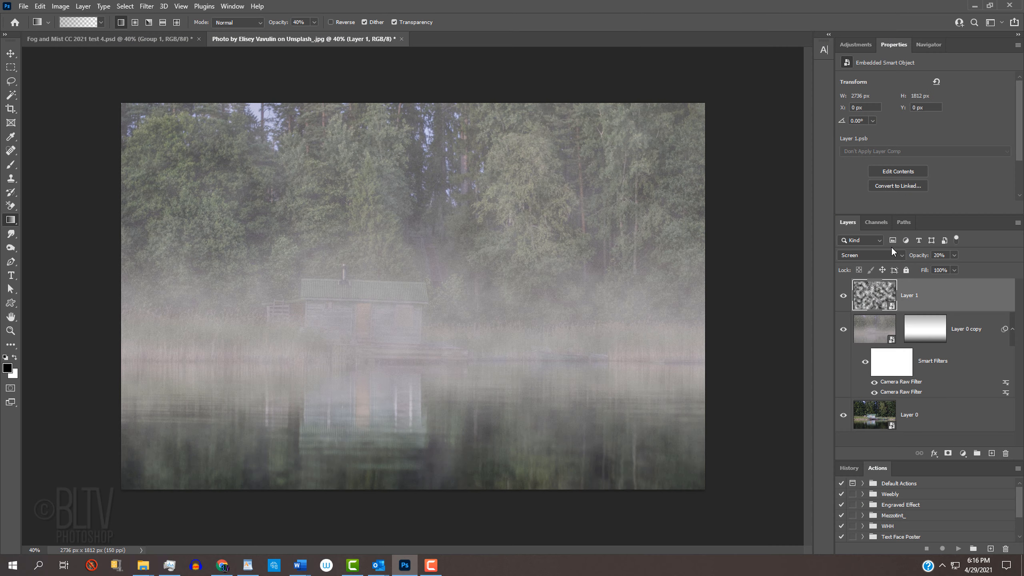
# - Free-transform the cloud layer to 500% width with unlinked proportions
pyautogui.press('ctrl+t')
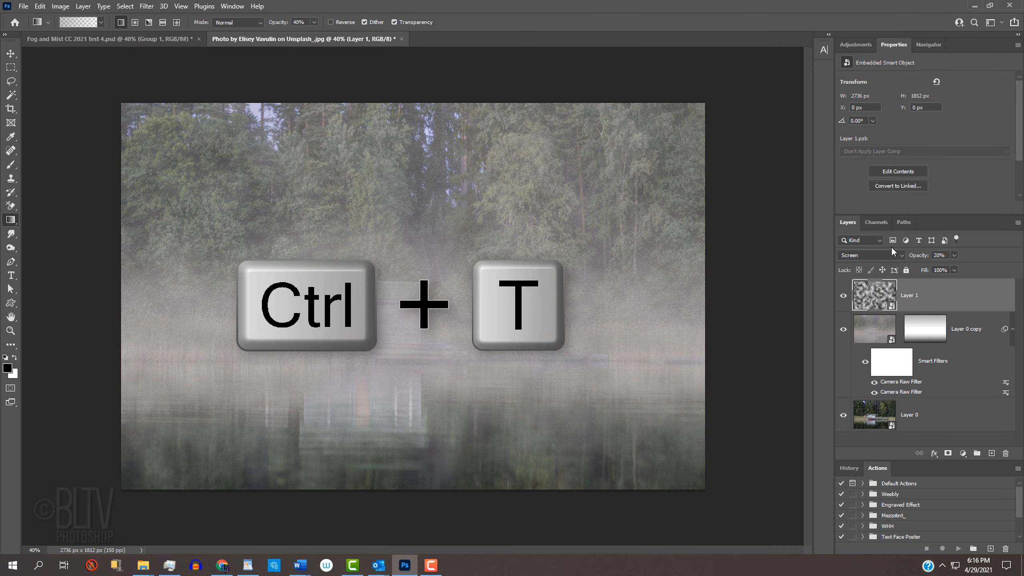
pyautogui.press('ctrl+t')
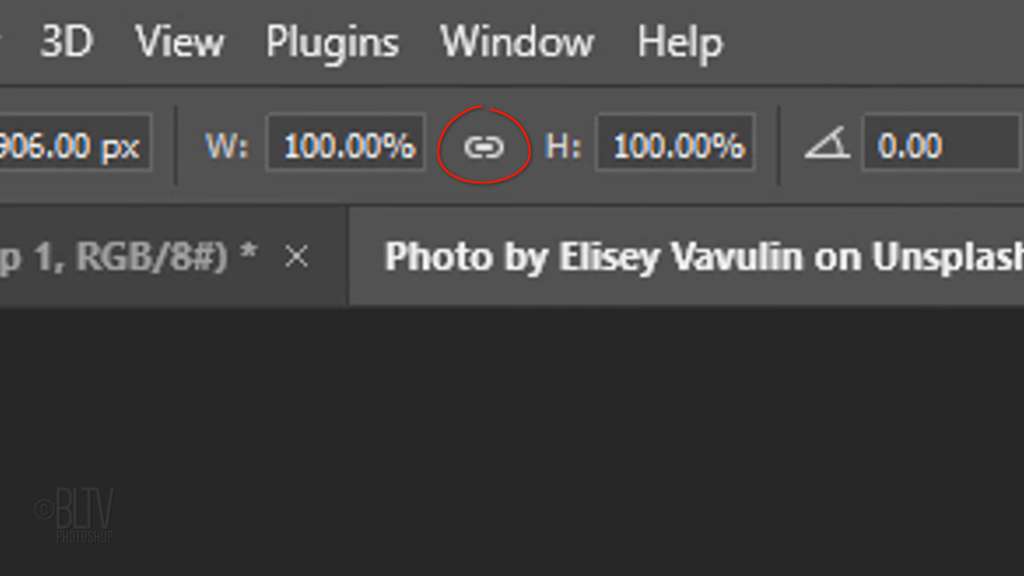
pyautogui.click(487, 142)
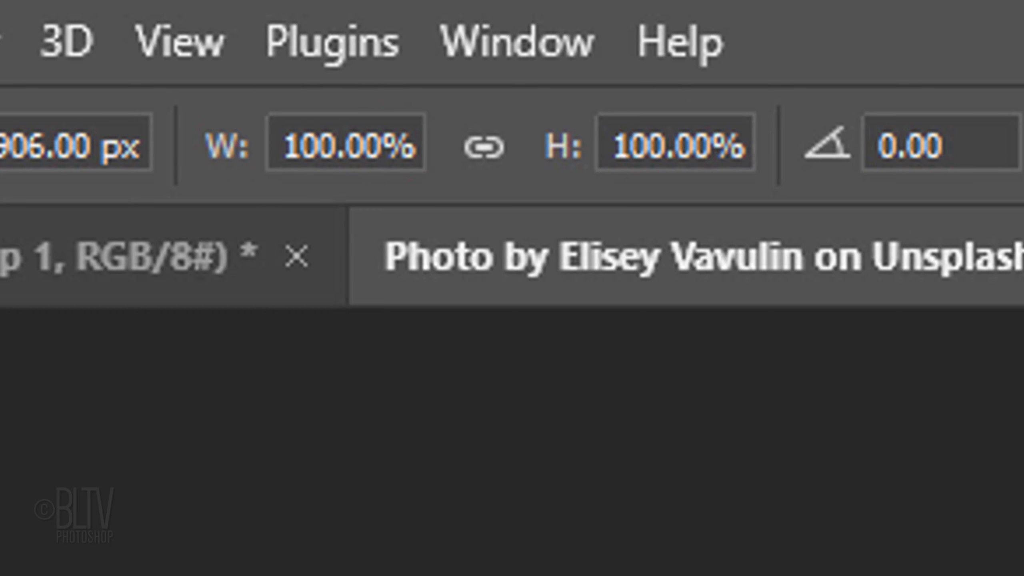
pyautogui.click(345, 141)
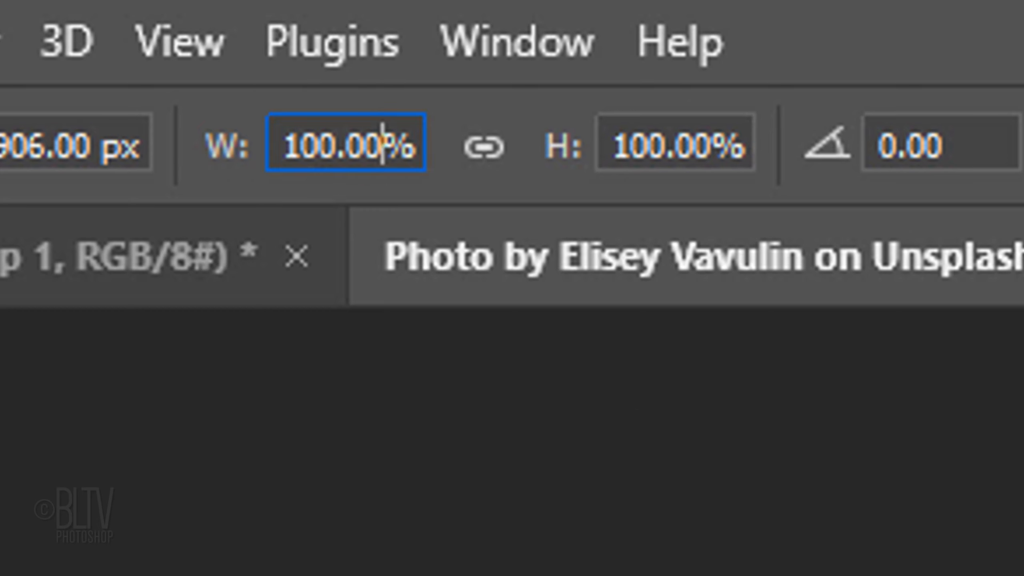
pyautogui.write('500')
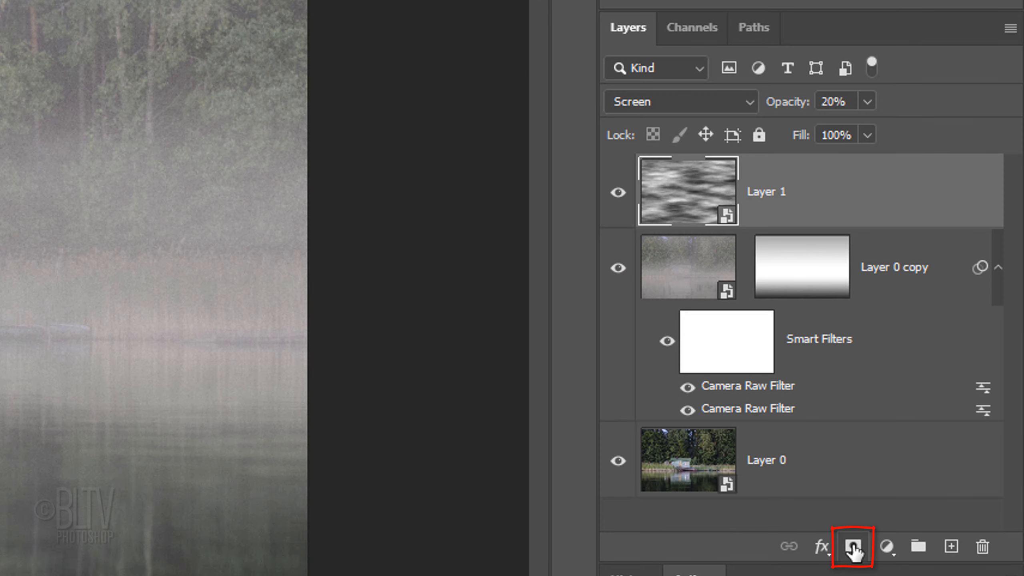
# - Add a mask with a 100%-opacity gradient band confining the mist above the water
pyautogui.click(852, 547)
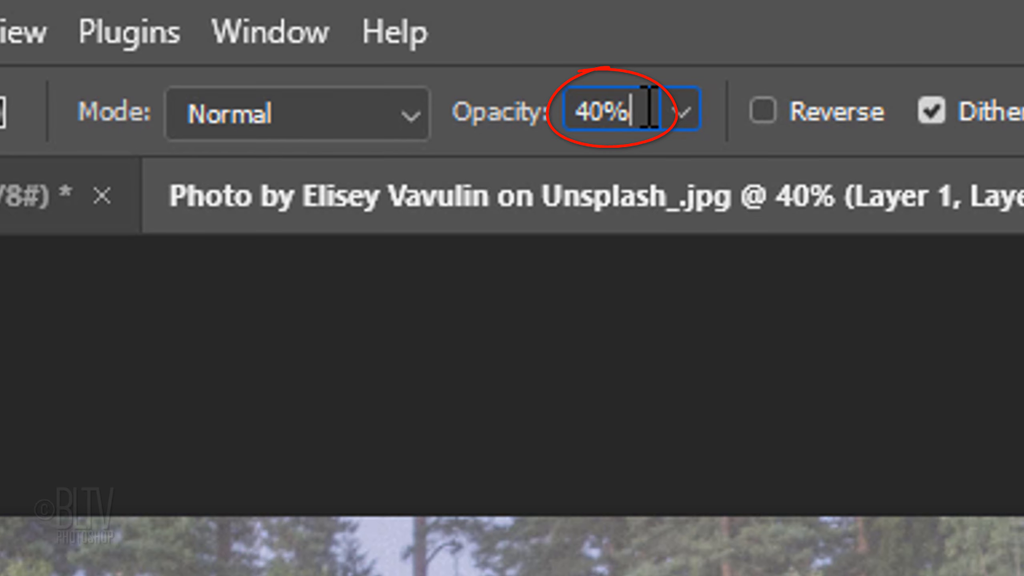
pyautogui.write('100')
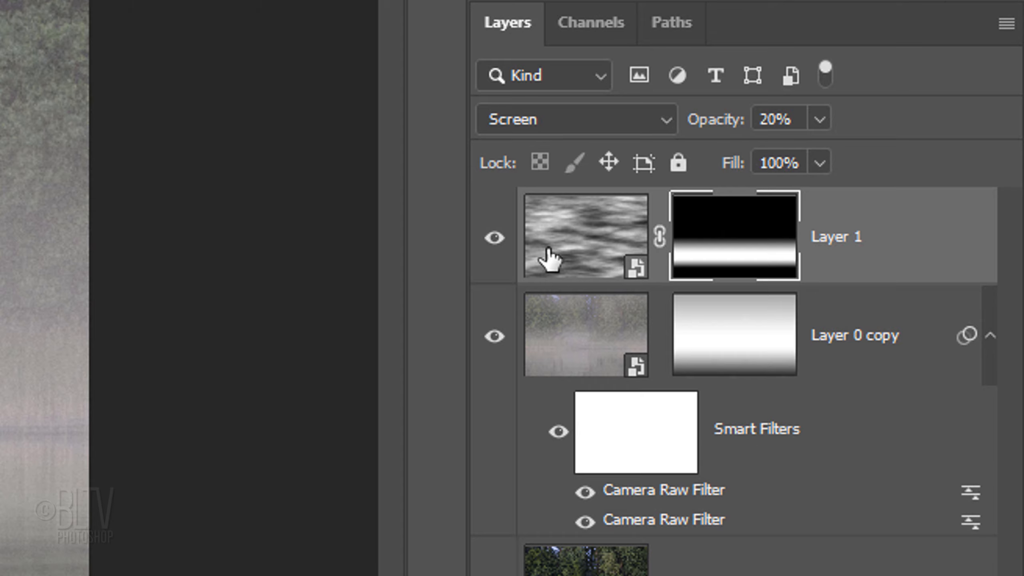
pyautogui.click(585, 237)
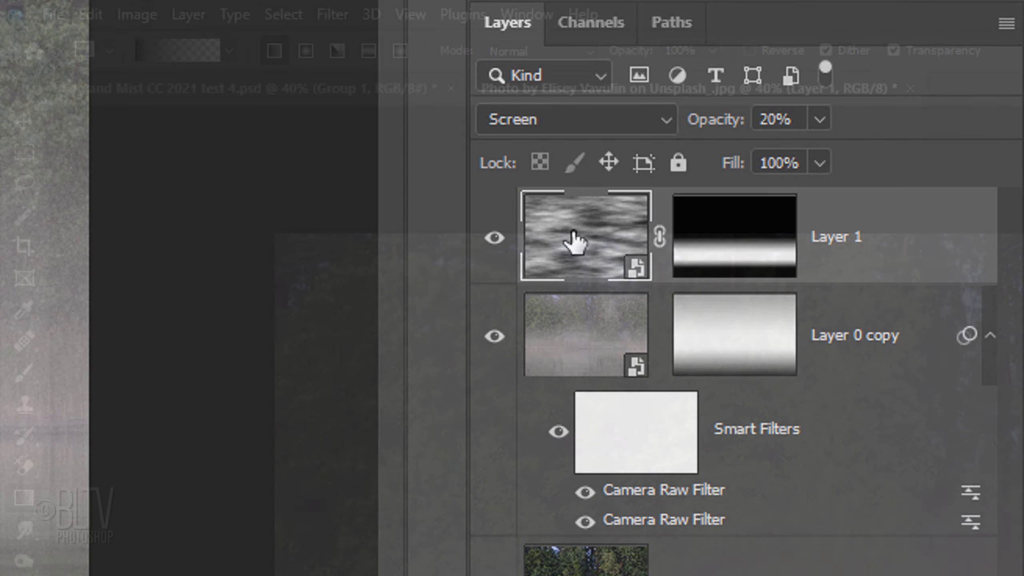
# - Apply a 10-pixel Gaussian Blur to the cloud streak layer
pyautogui.click(332, 15)
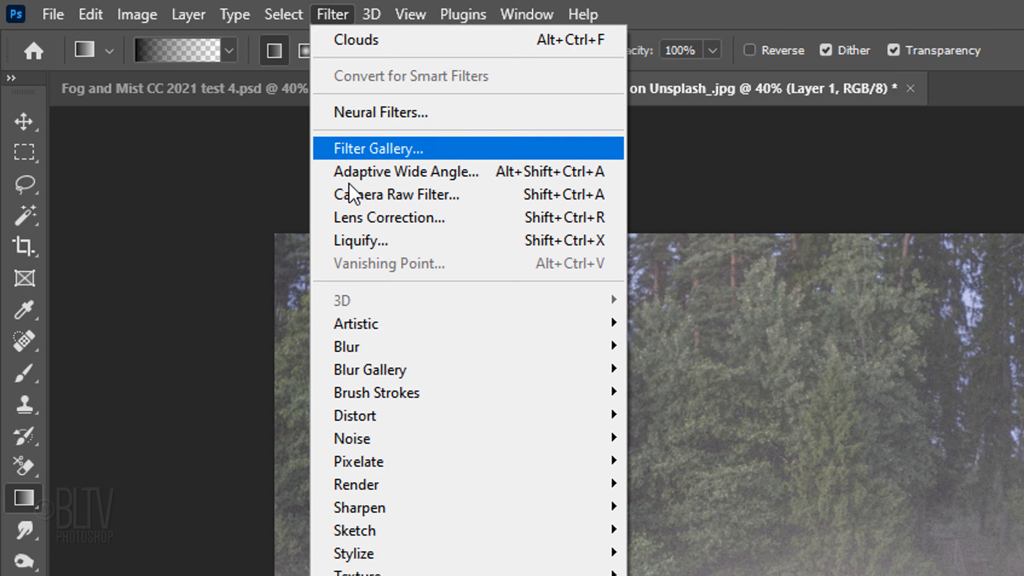
pyautogui.moveTo(346, 346)
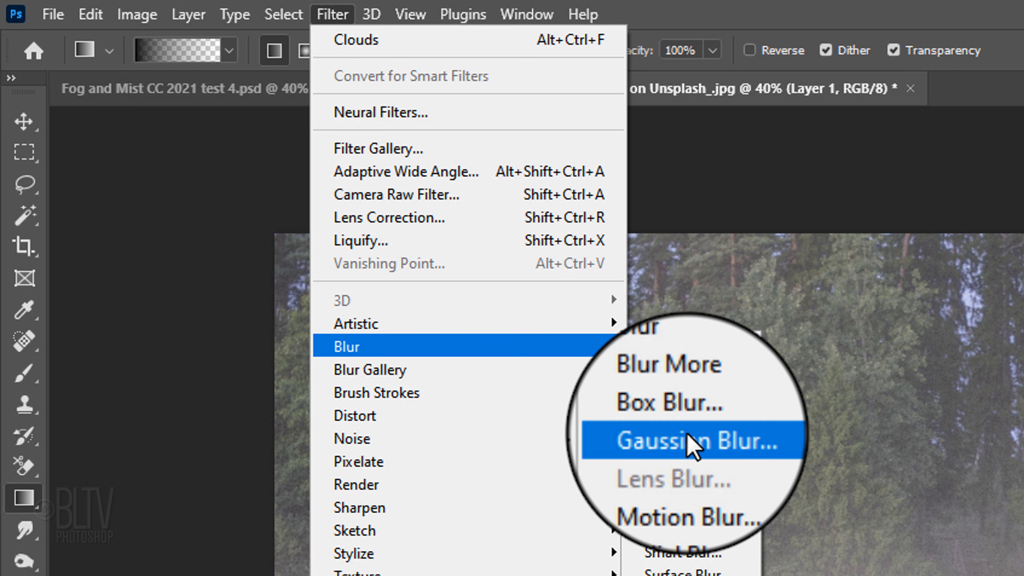
pyautogui.click(691, 441)
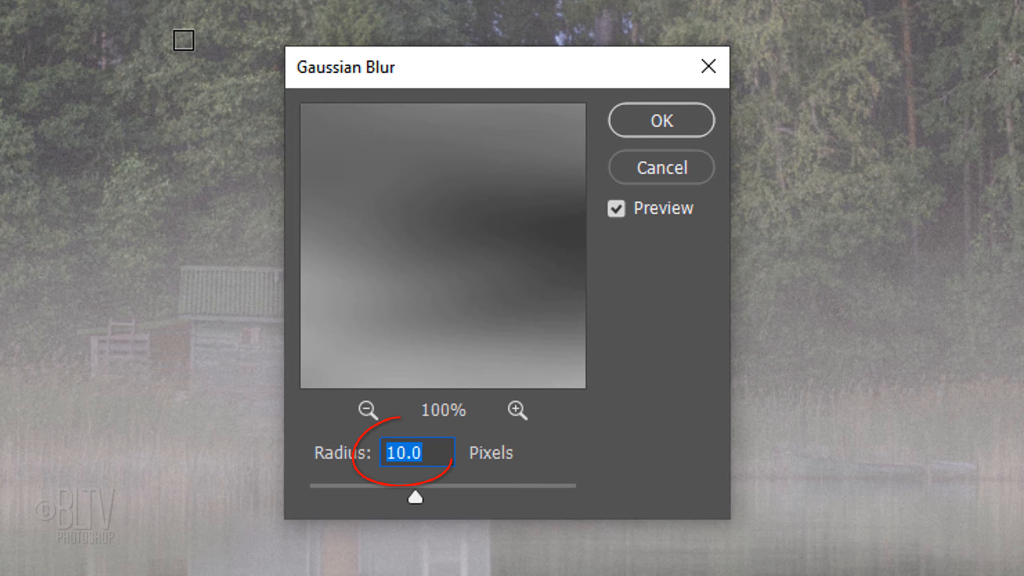
pyautogui.moveTo(660, 120)
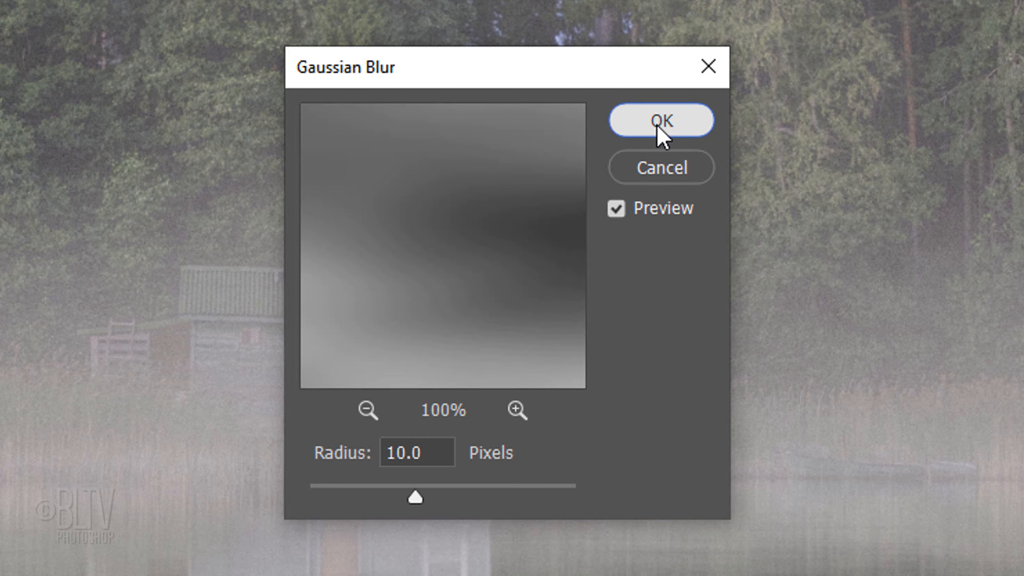
pyautogui.click(659, 120)
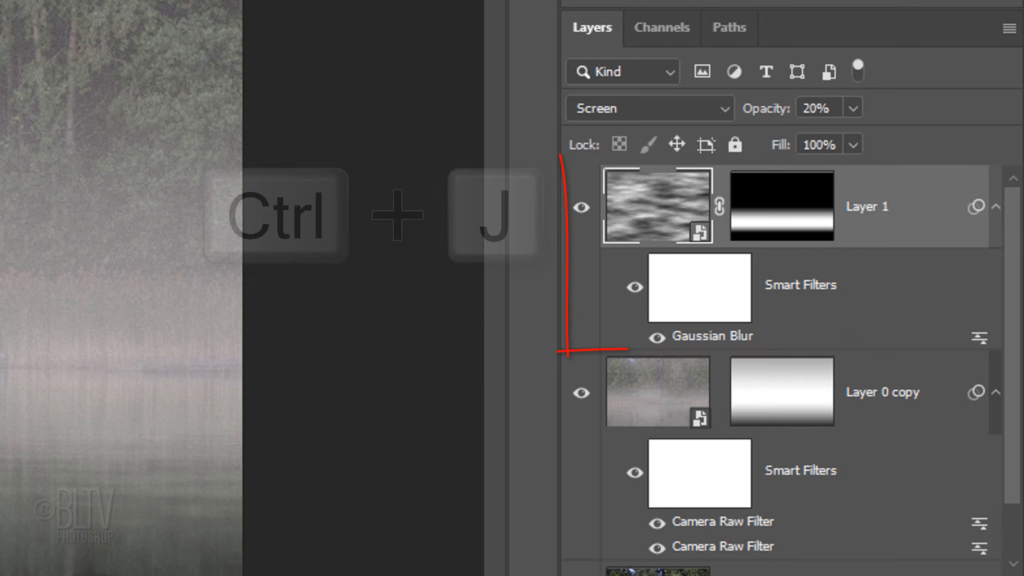
# - Duplicate the blurred mist layer and set the copy to Soft Light blending
pyautogui.press('ctrl+j')
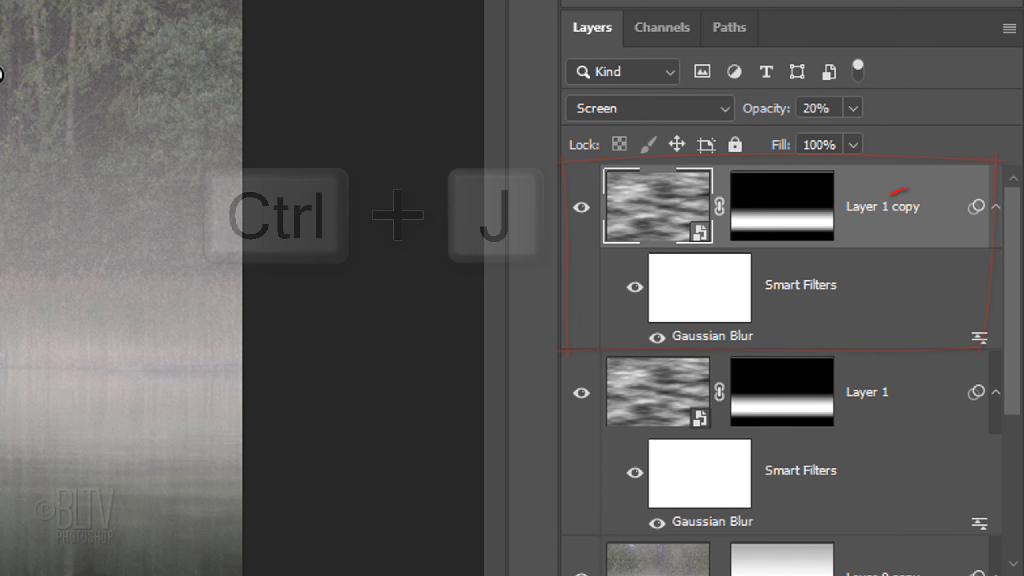
pyautogui.click(647, 108)
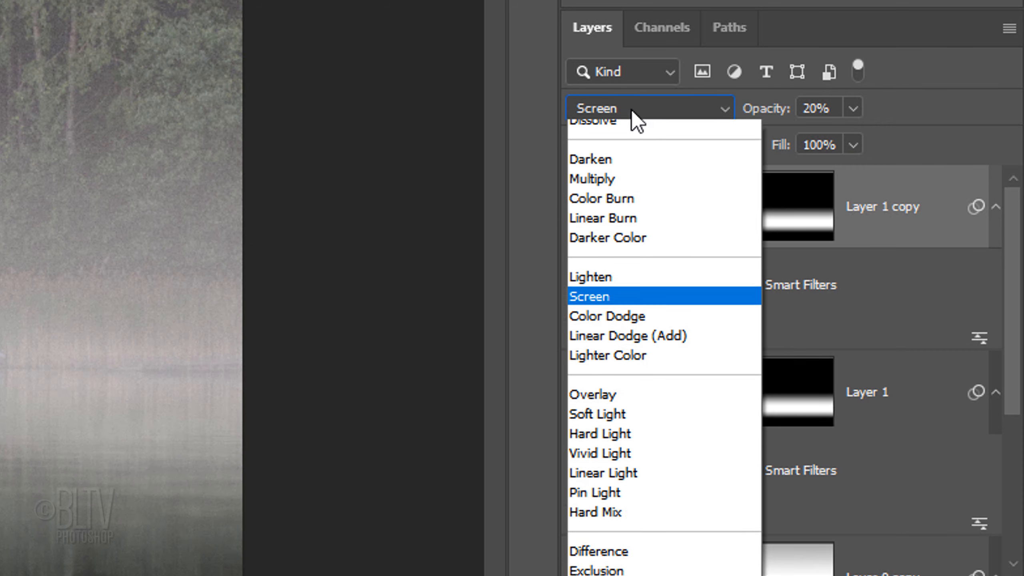
pyautogui.click(604, 444)
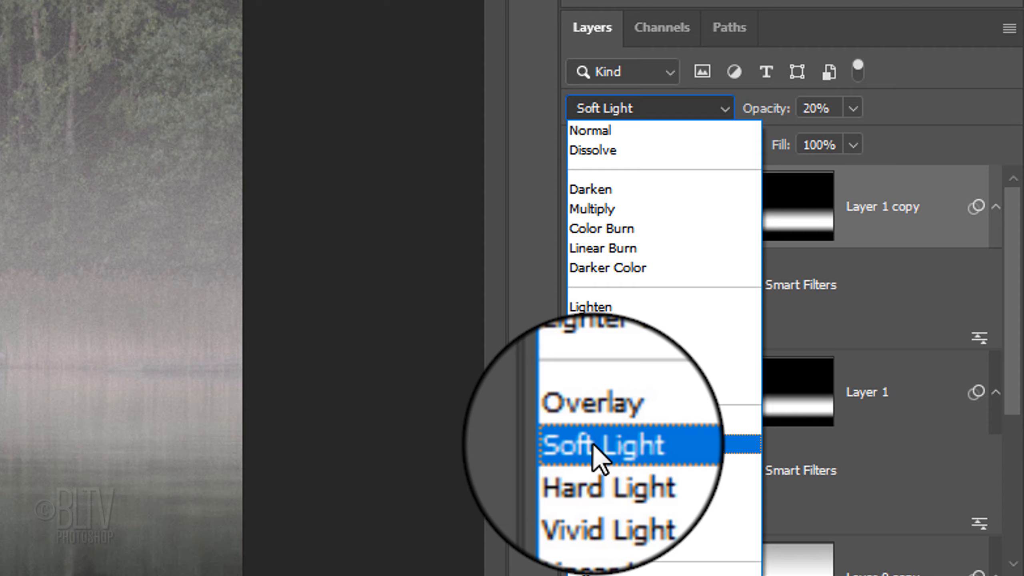
pyautogui.click(603, 445)
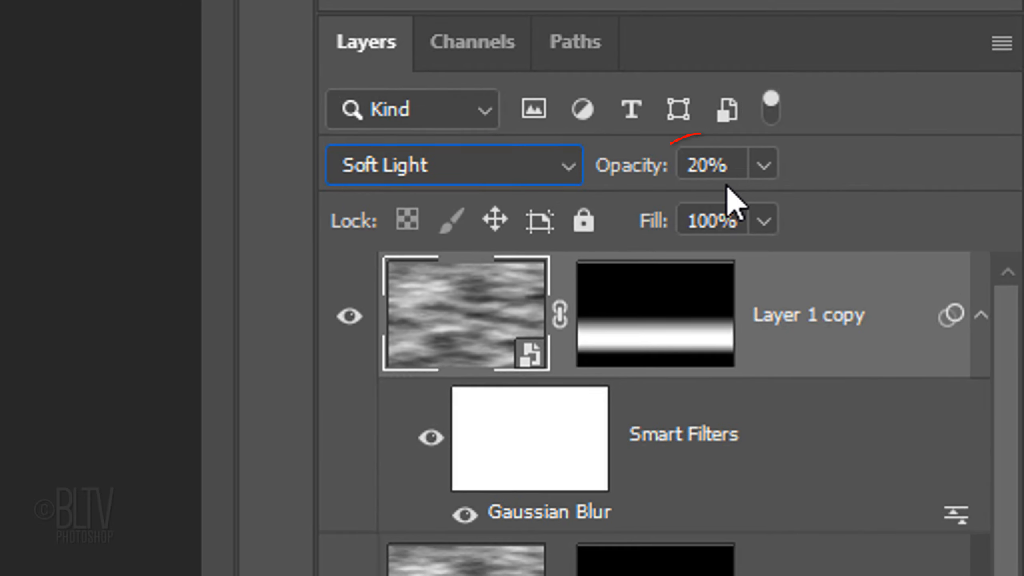